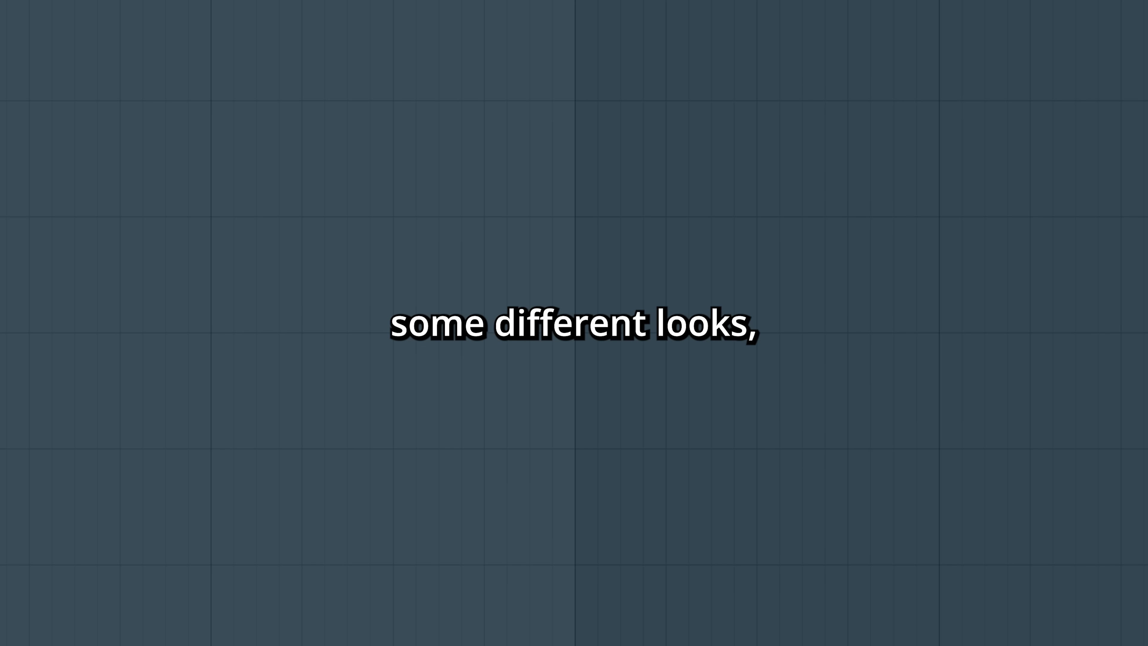
Step: Show the theme presets in FL Studio's look and feel settings
{"action": "left_click", "coordinate": [284, 247]}
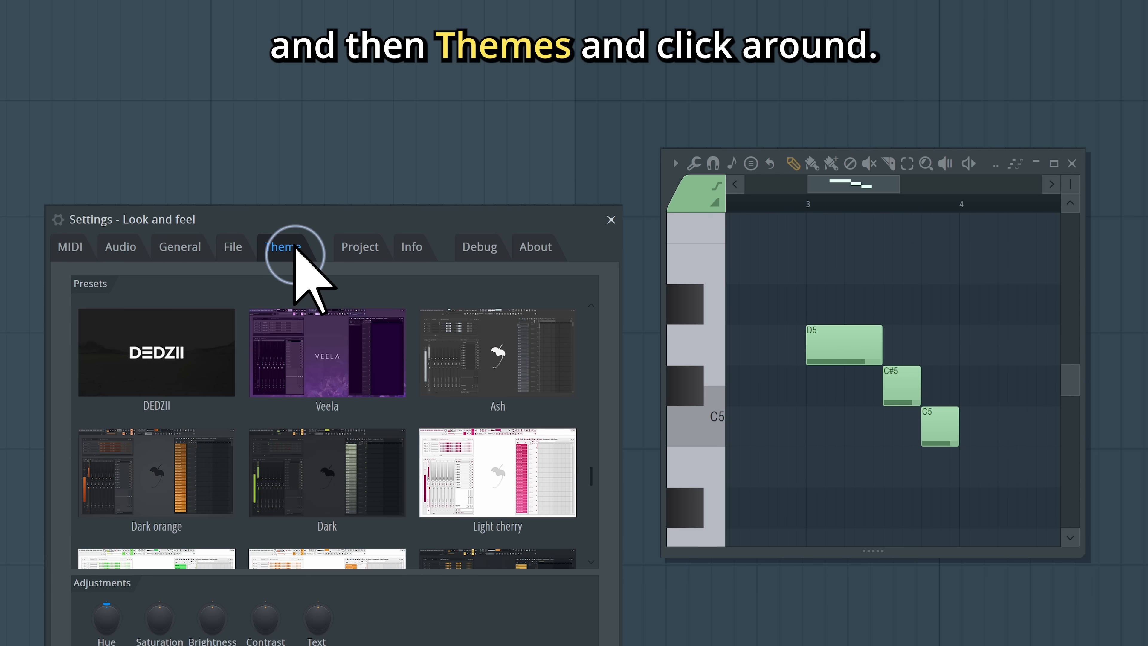
{"action": "left_click", "coordinate": [155, 352]}
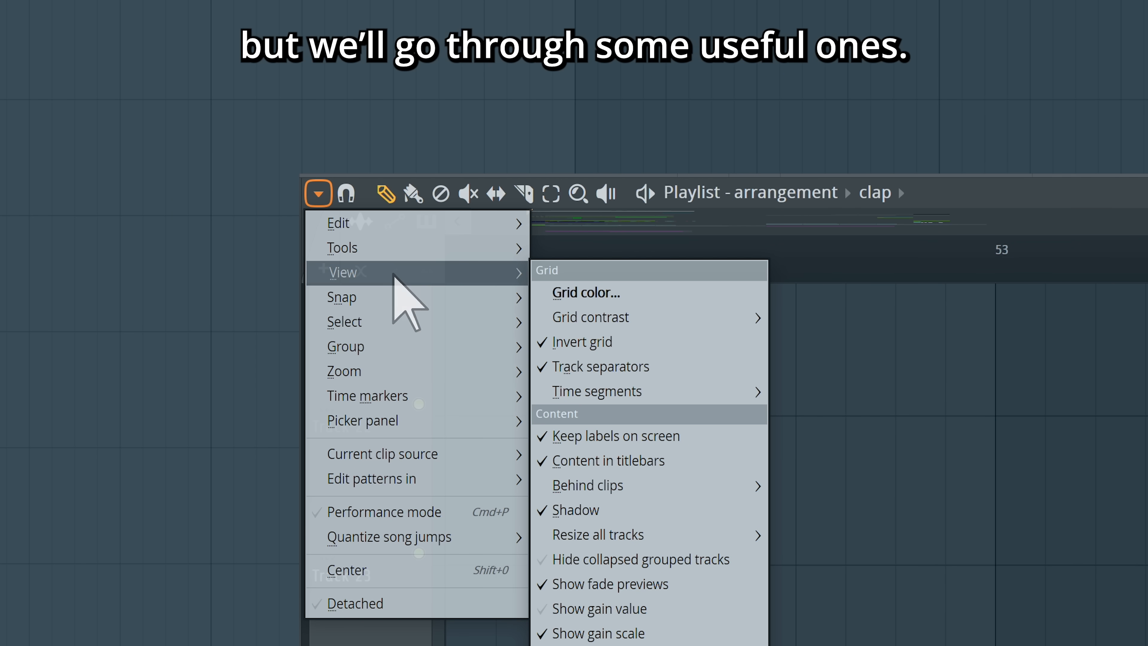
{"action": "mouse_move", "coordinate": [681, 308]}
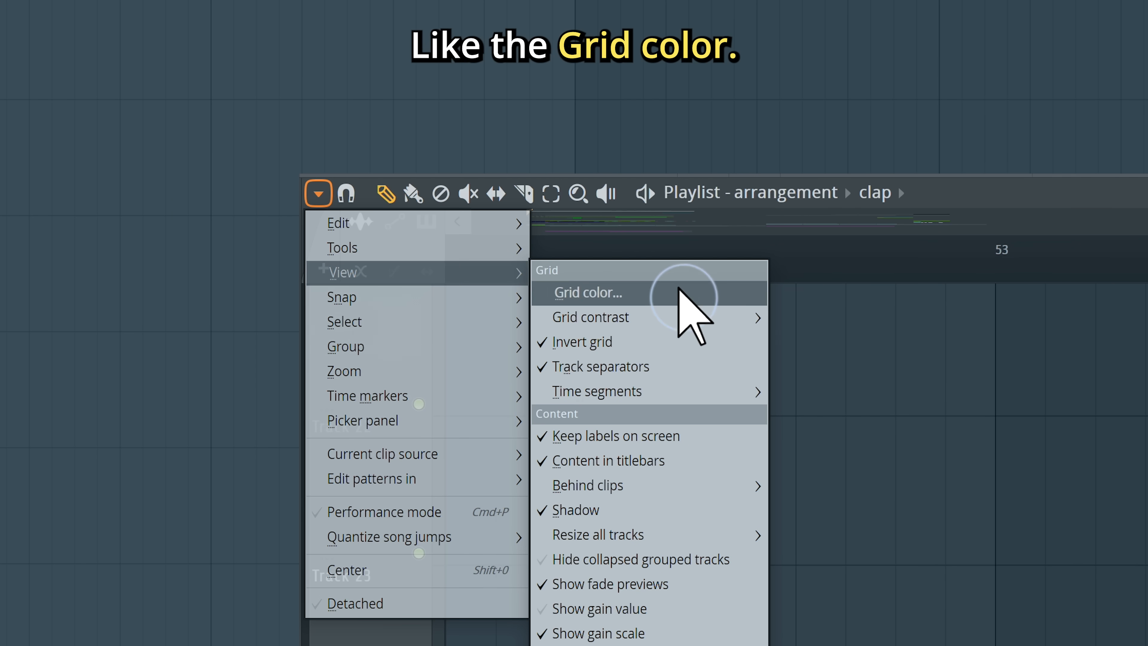
Step: Make the playlist grid Granite Gray and set a plain background behind audio clips
{"action": "left_click", "coordinate": [588, 292]}
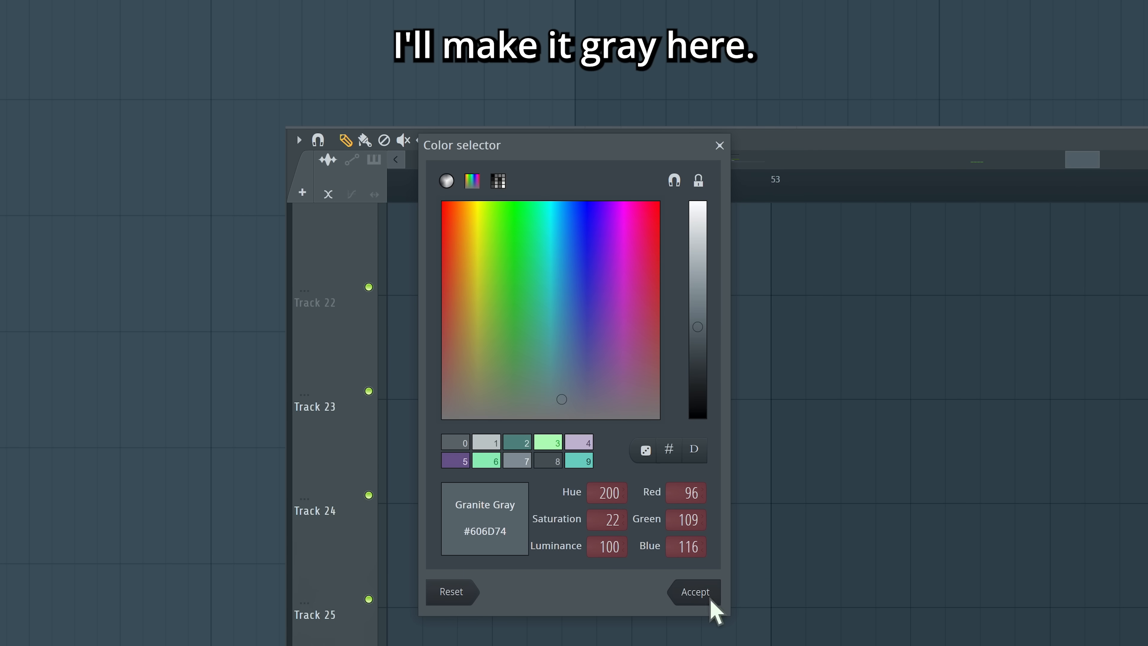
{"action": "left_click", "coordinate": [691, 591]}
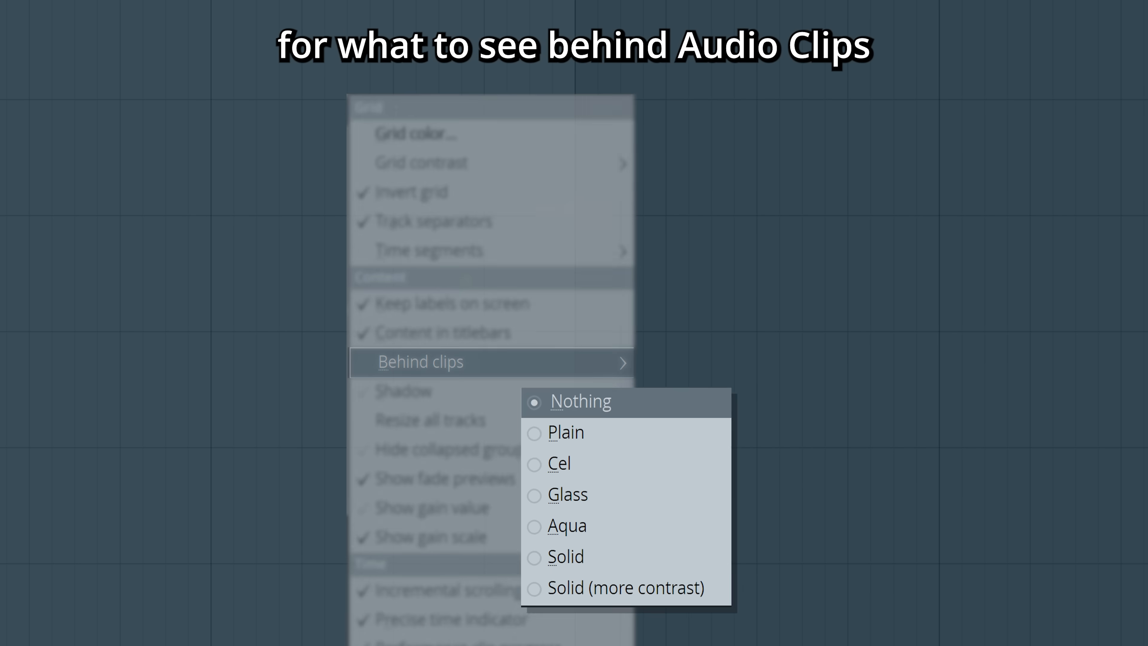
{"action": "left_click", "coordinate": [565, 431]}
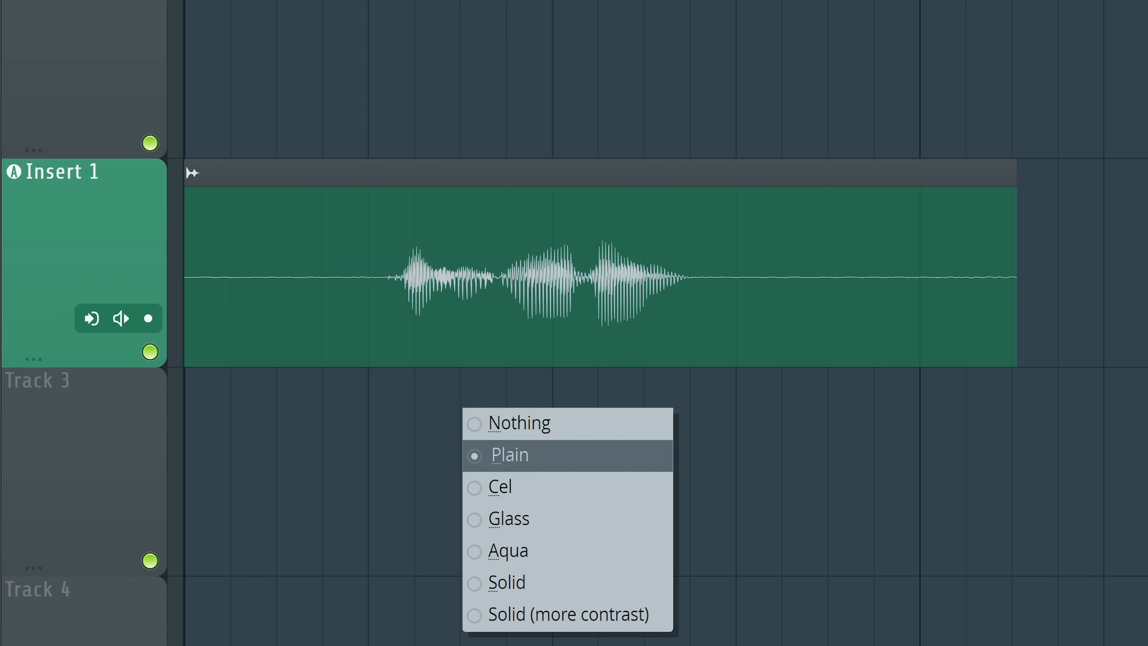
{"action": "left_click", "coordinate": [510, 550]}
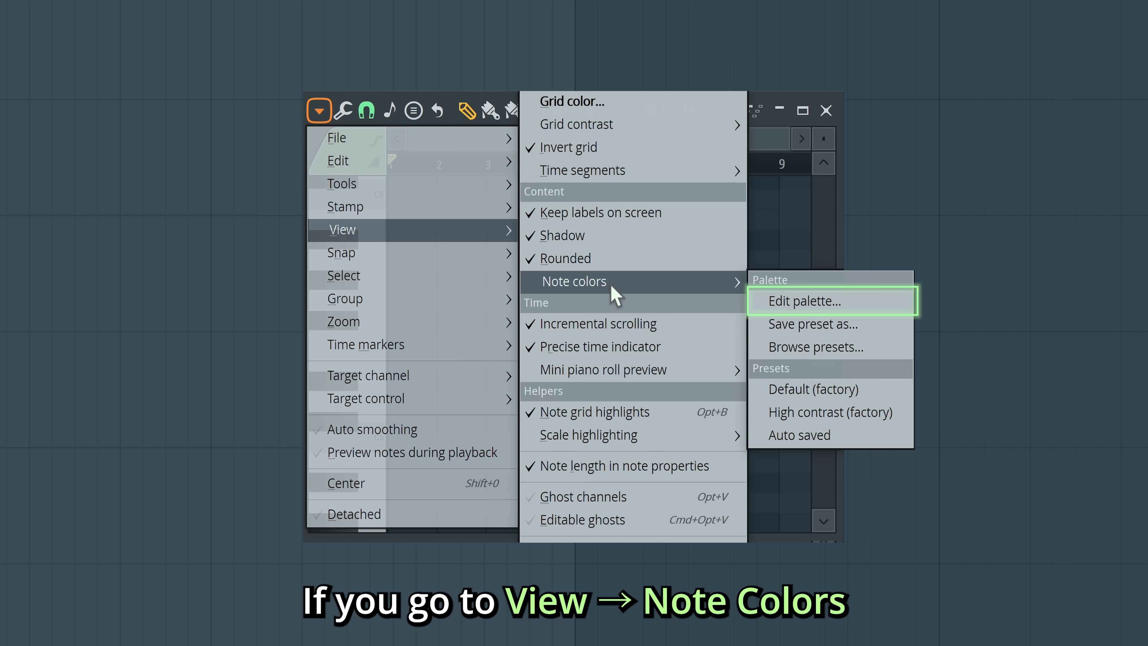
Step: Recolour all piano roll notes to lime green via the palette editor and Opt+C
{"action": "left_click", "coordinate": [806, 300]}
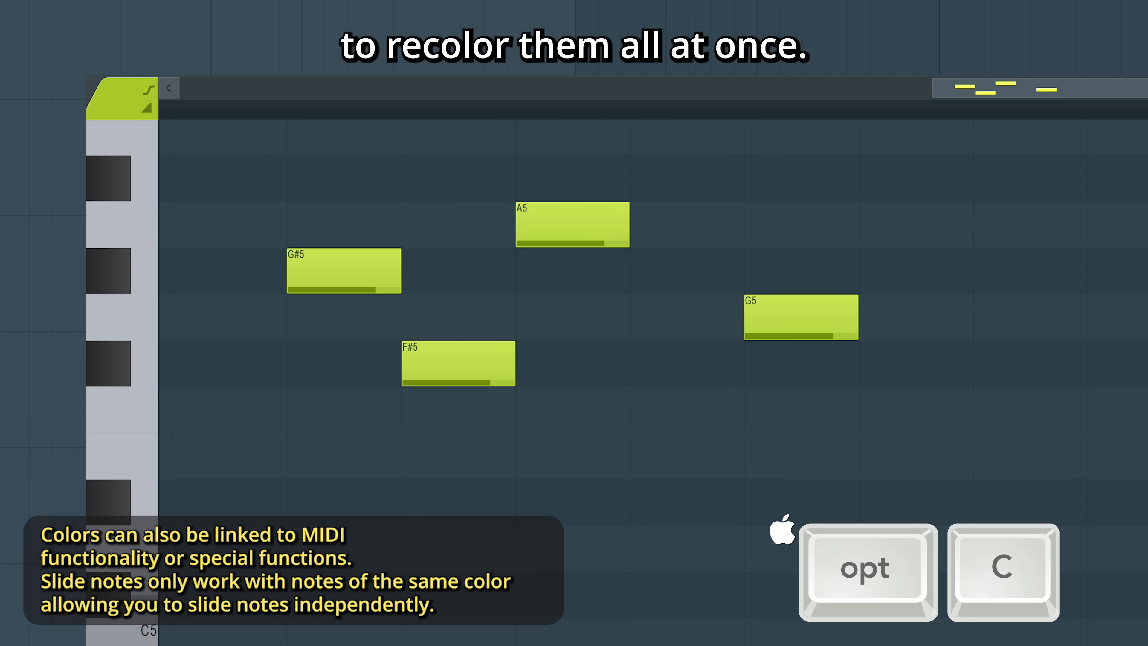
{"action": "key", "text": "opt+c"}
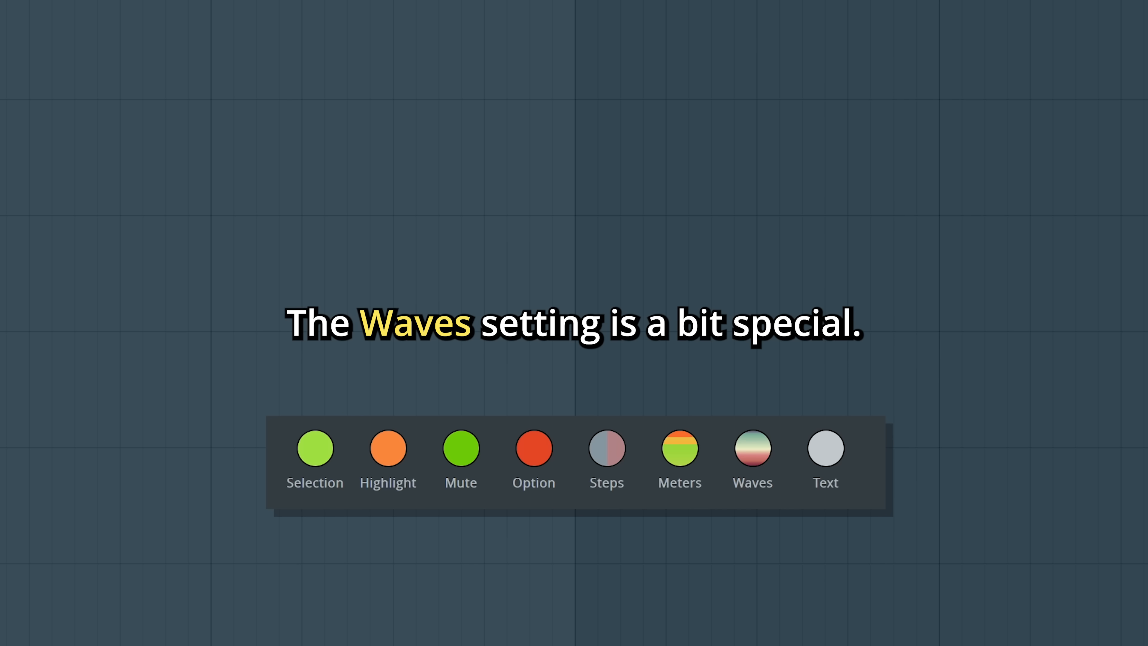
Step: Edit the Waves colour in the theme's custom colours
{"action": "left_click", "coordinate": [752, 448]}
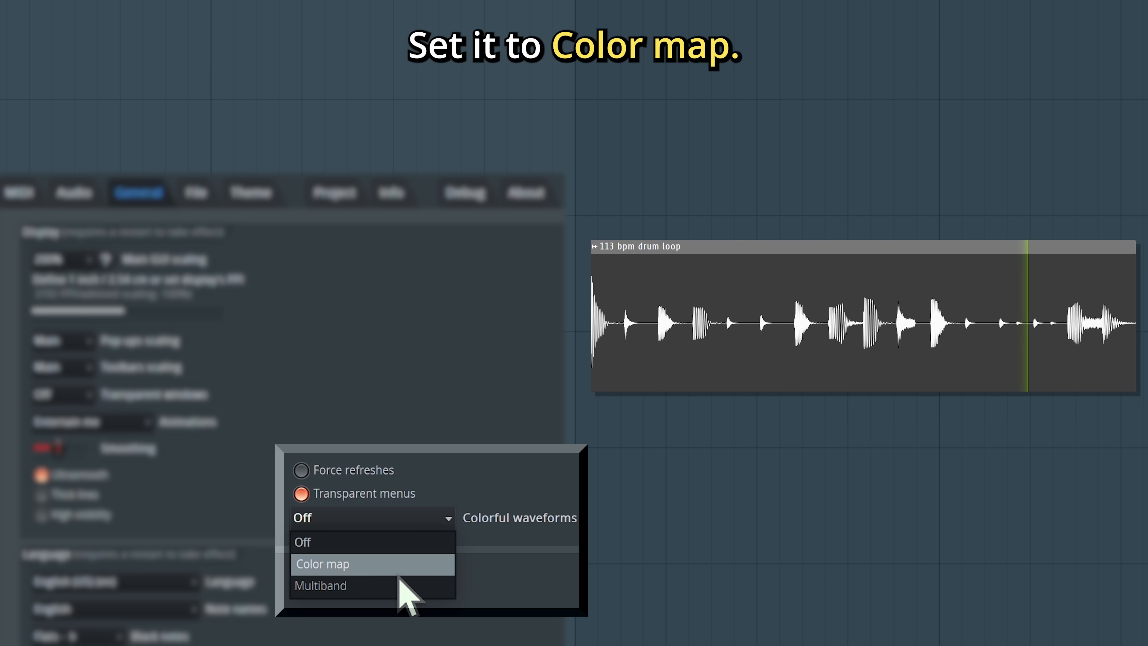
Step: Set Colorful waveforms to Color map in General settings
{"action": "left_click", "coordinate": [323, 564]}
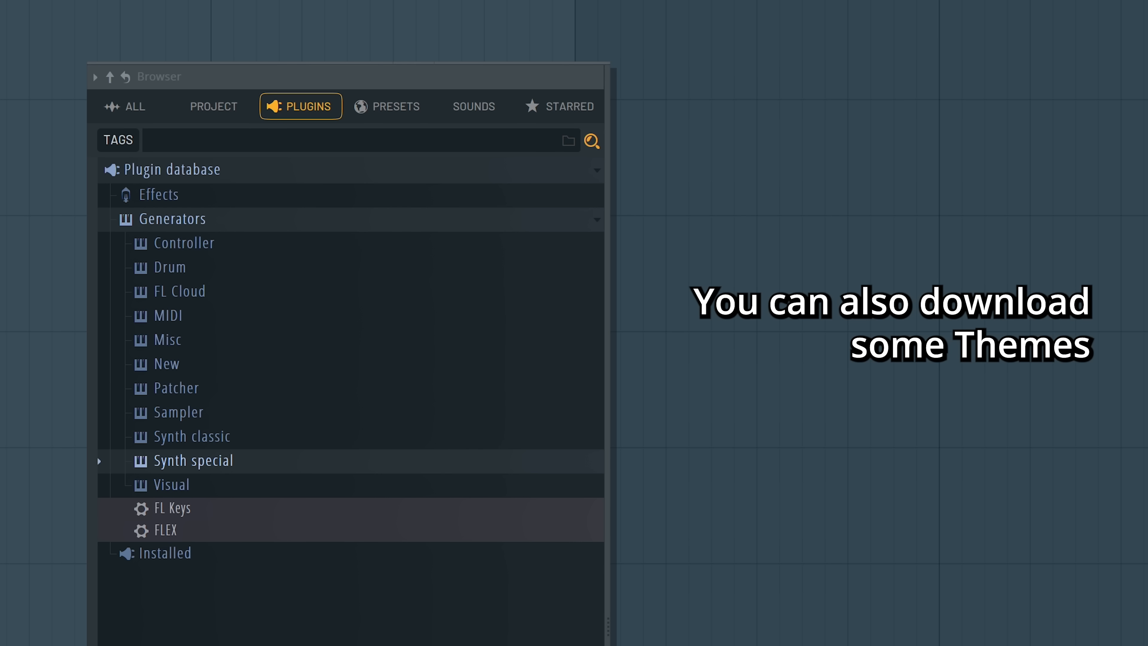
Step: List the installed theme packs under the browser's Presets
{"action": "left_click", "coordinate": [388, 107]}
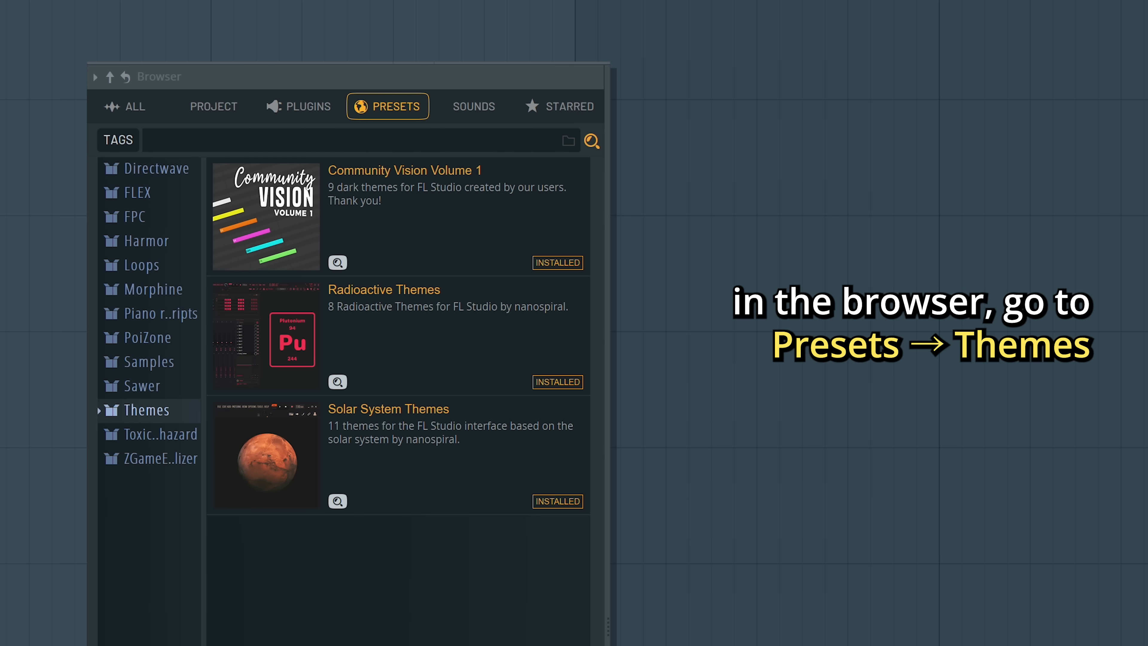
{"action": "left_click", "coordinate": [147, 409]}
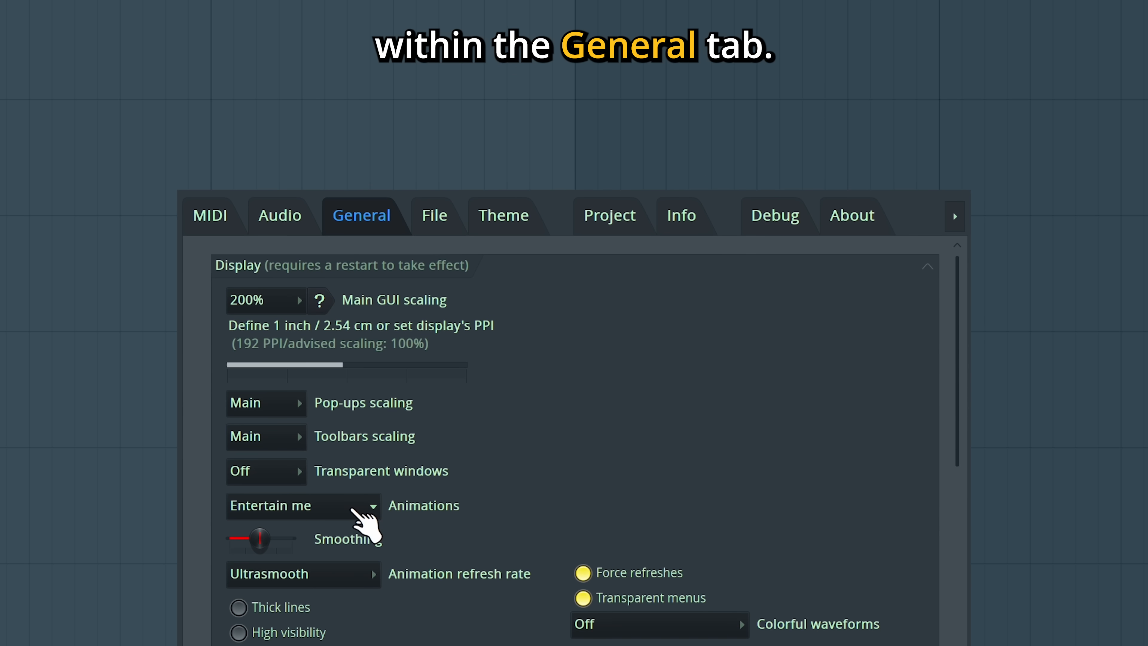
Step: Set animations to Entertain me and toggle the Thick lines option
{"action": "left_click", "coordinate": [301, 505]}
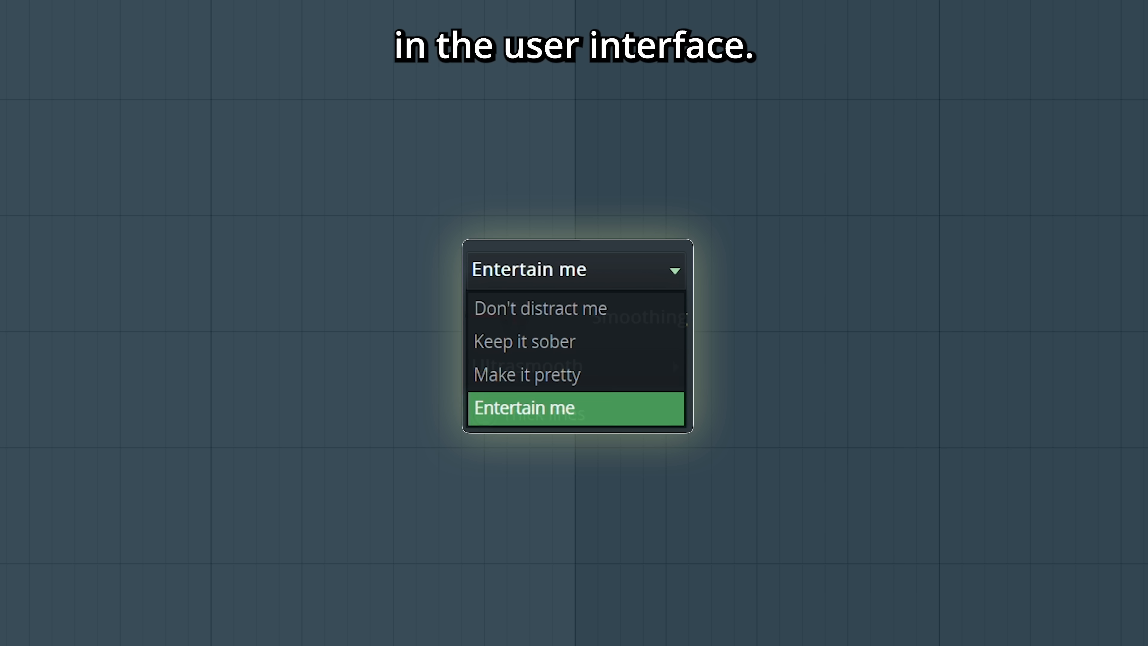
{"action": "left_click", "coordinate": [539, 309]}
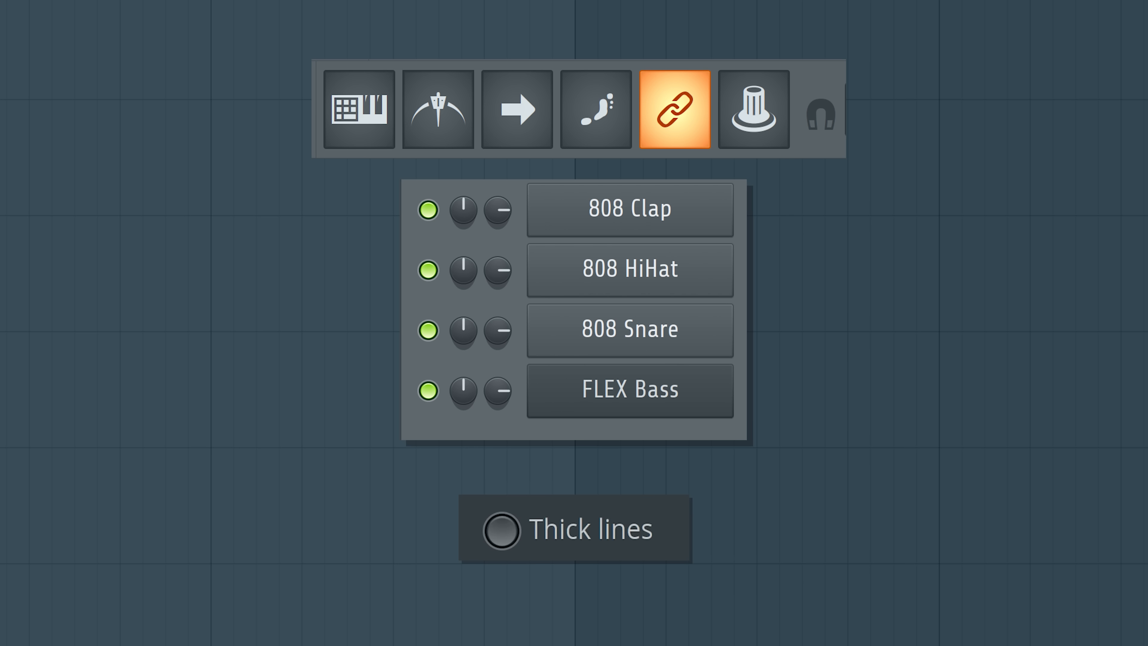
{"action": "left_click", "coordinate": [506, 528]}
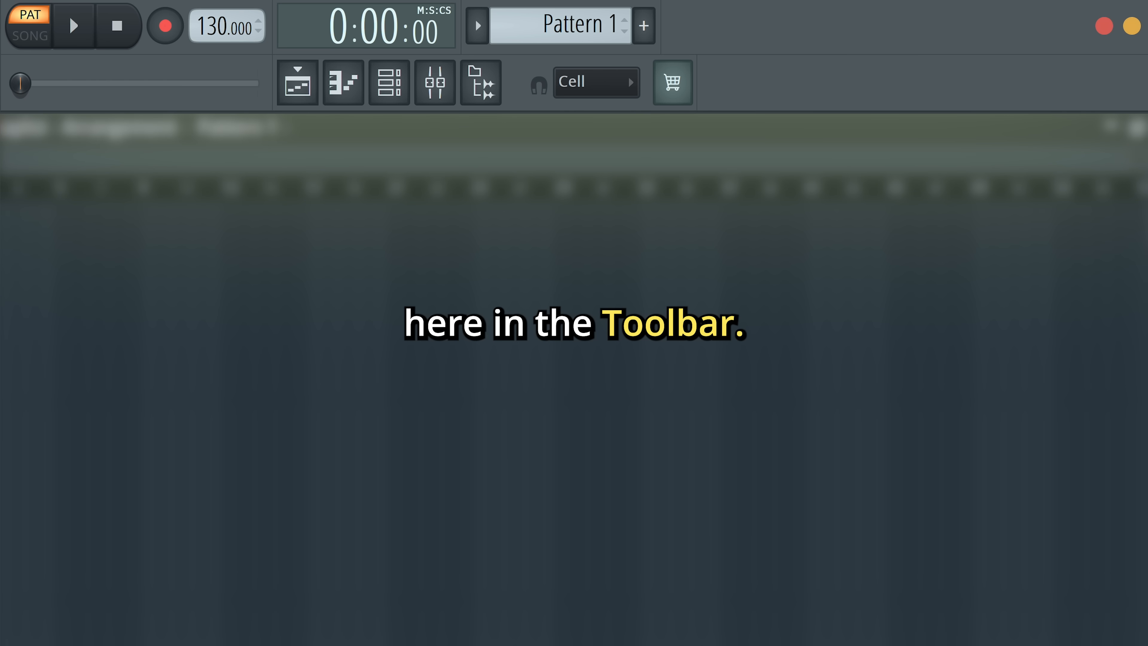
Step: Bring up the main toolbar's layout options from its right-click menu
{"action": "right_click", "coordinate": [710, 36]}
{"action": "type", "text": "collider x"}
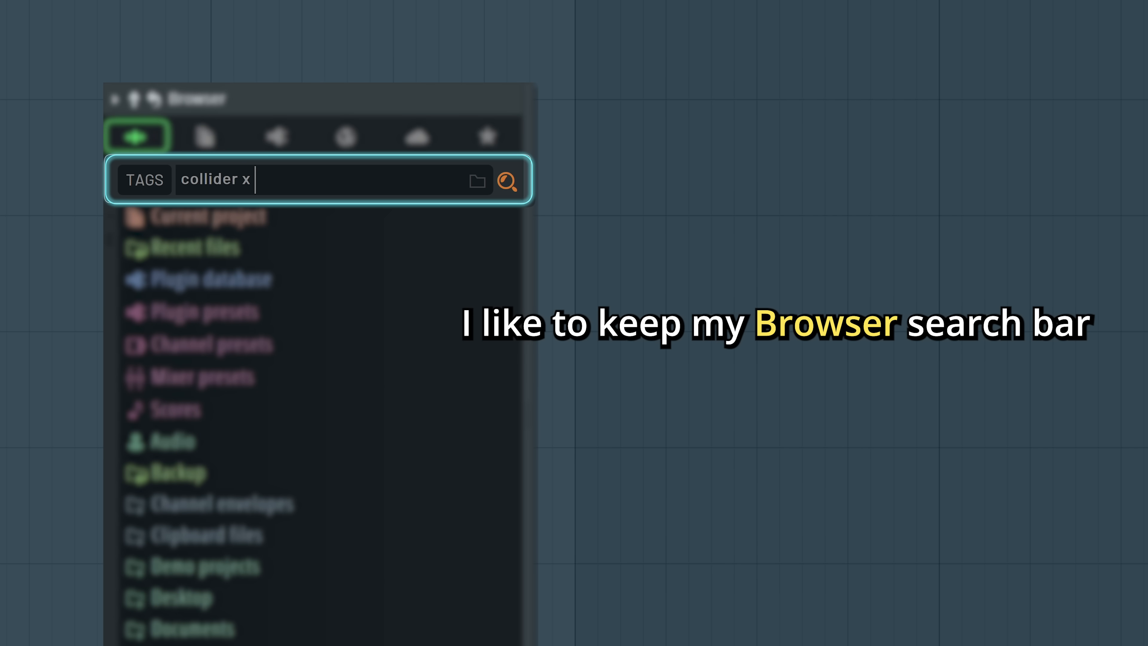
Step: Switch the mixer to the Extra large layout and show waveforms in its meters
{"action": "type", "text": "y"}
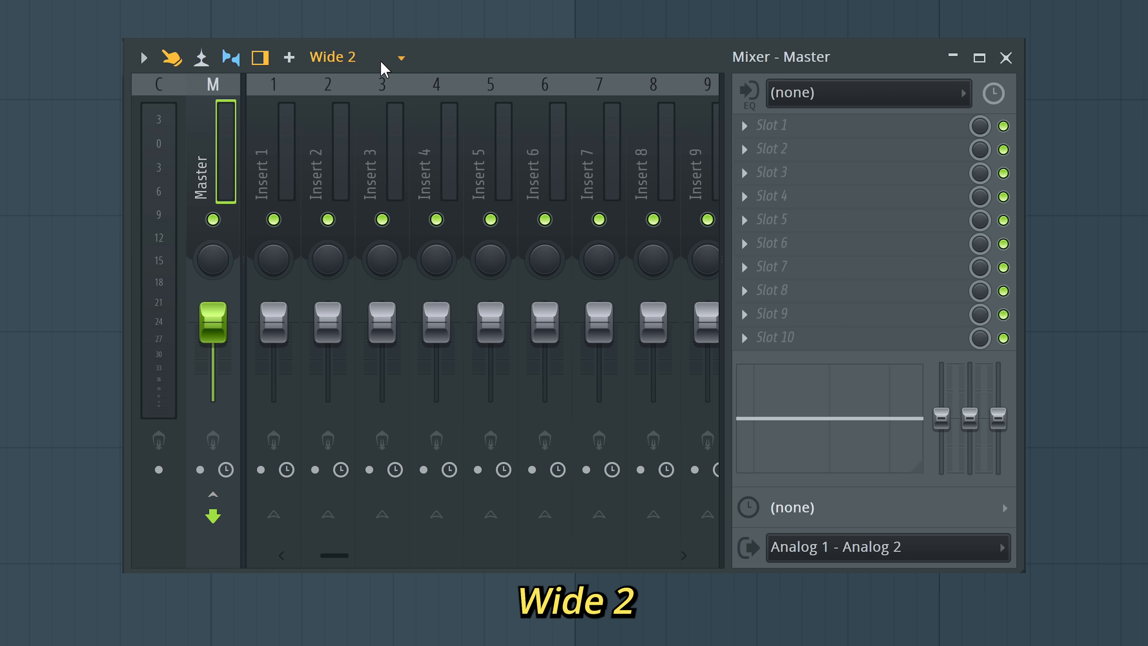
{"action": "left_click", "coordinate": [398, 58]}
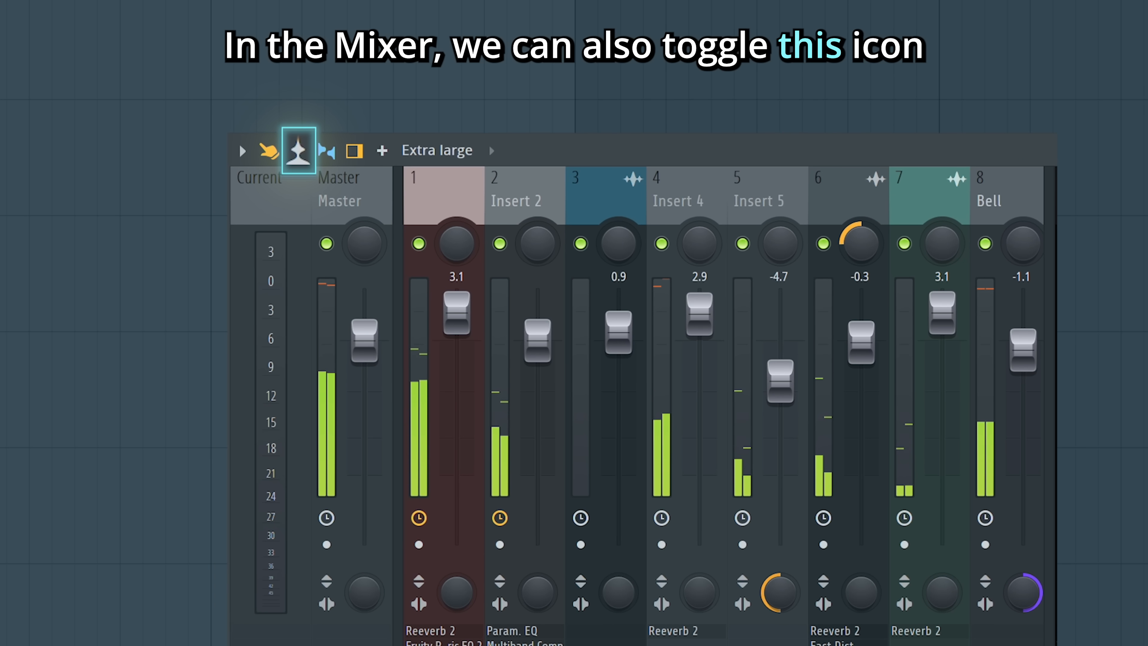
{"action": "left_click", "coordinate": [297, 150]}
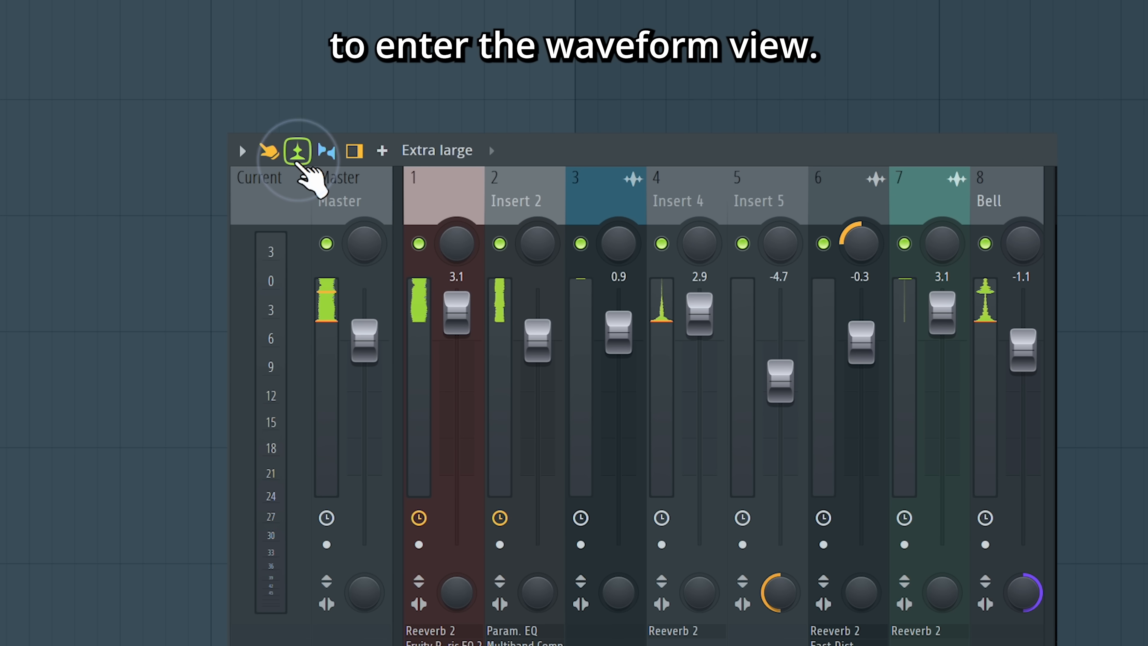
{"action": "left_click", "coordinate": [296, 150]}
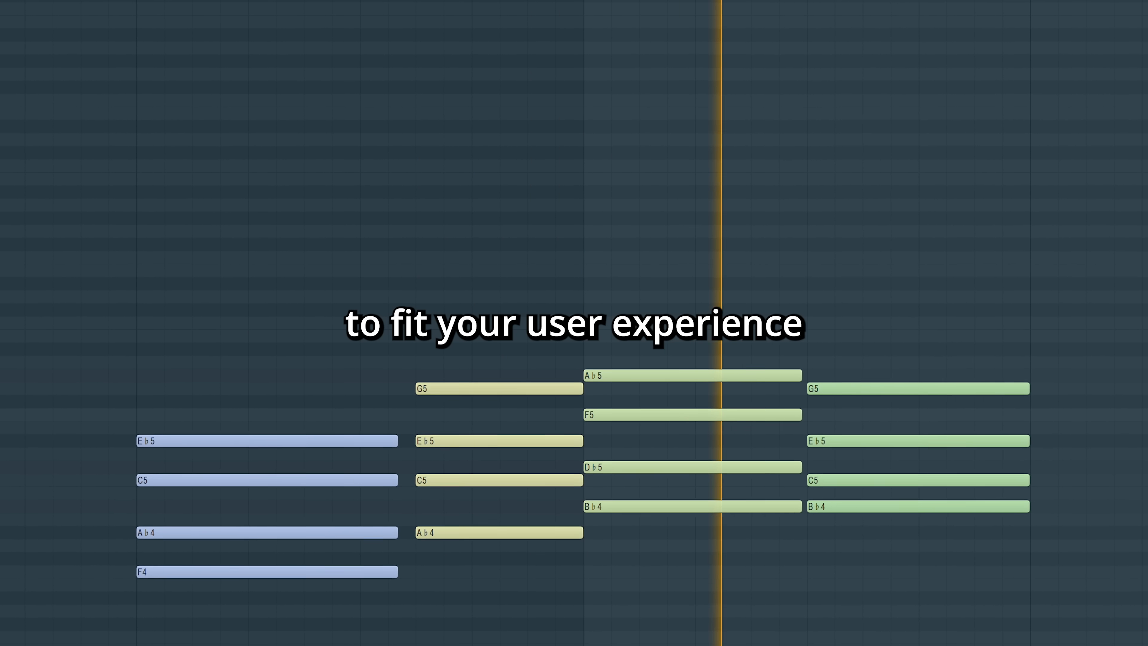
Step: Ask Gopher "Is there a way to hide the Picker Panel?"
{"action": "left_click", "coordinate": [487, 88]}
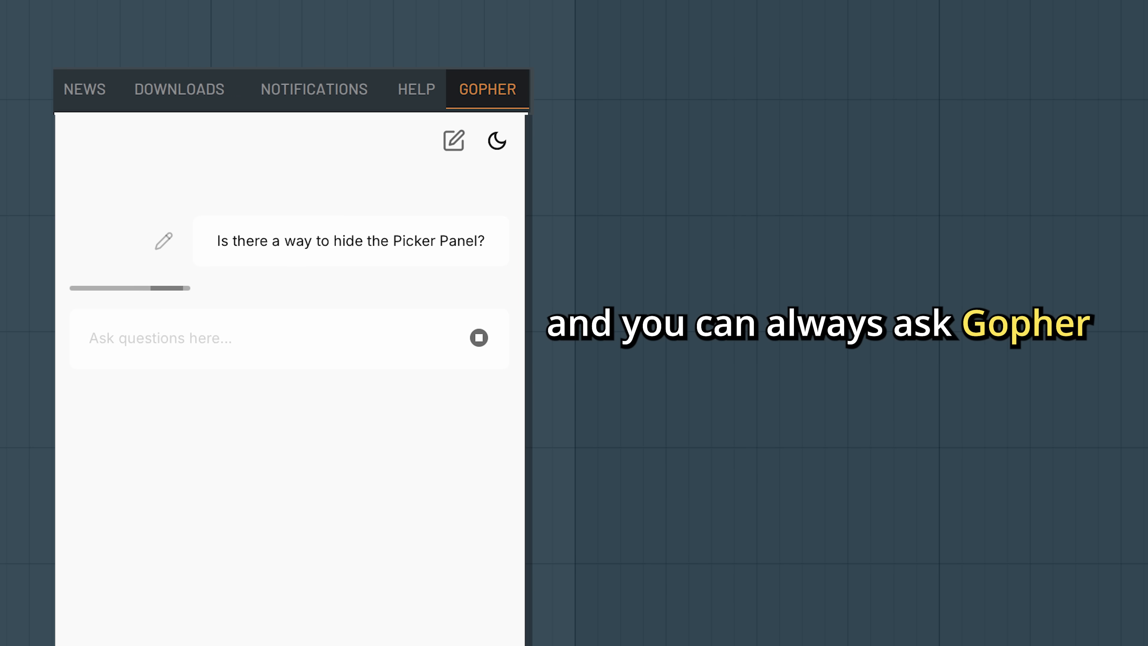